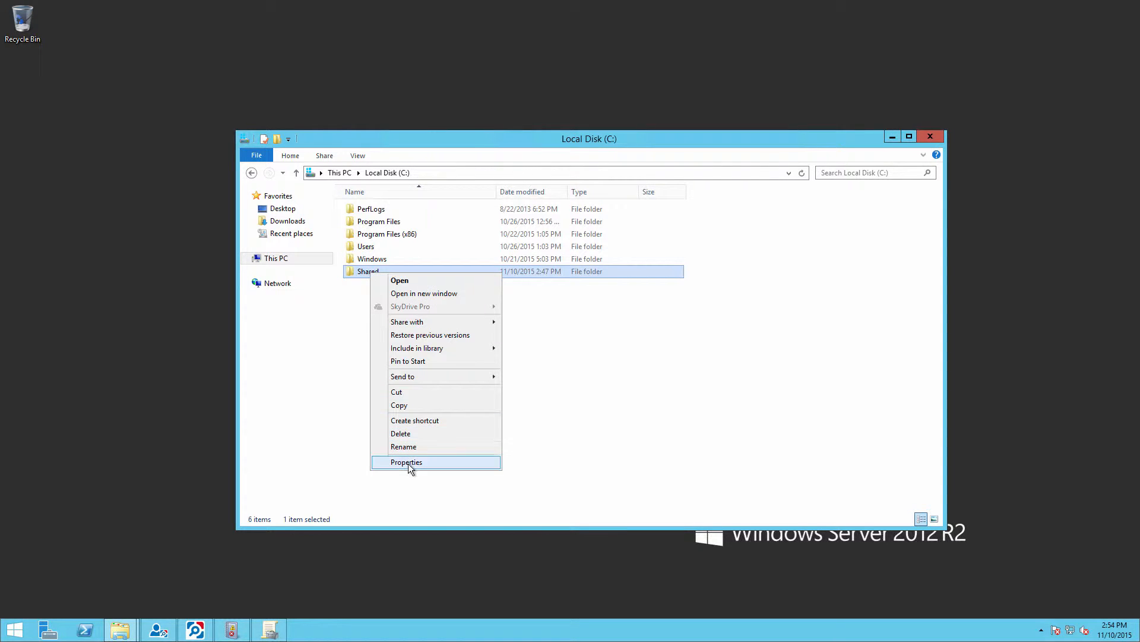
# Reach the Shared folder's Auditing entries via Properties > Security > Advanced.
pyautogui.click(405, 462)
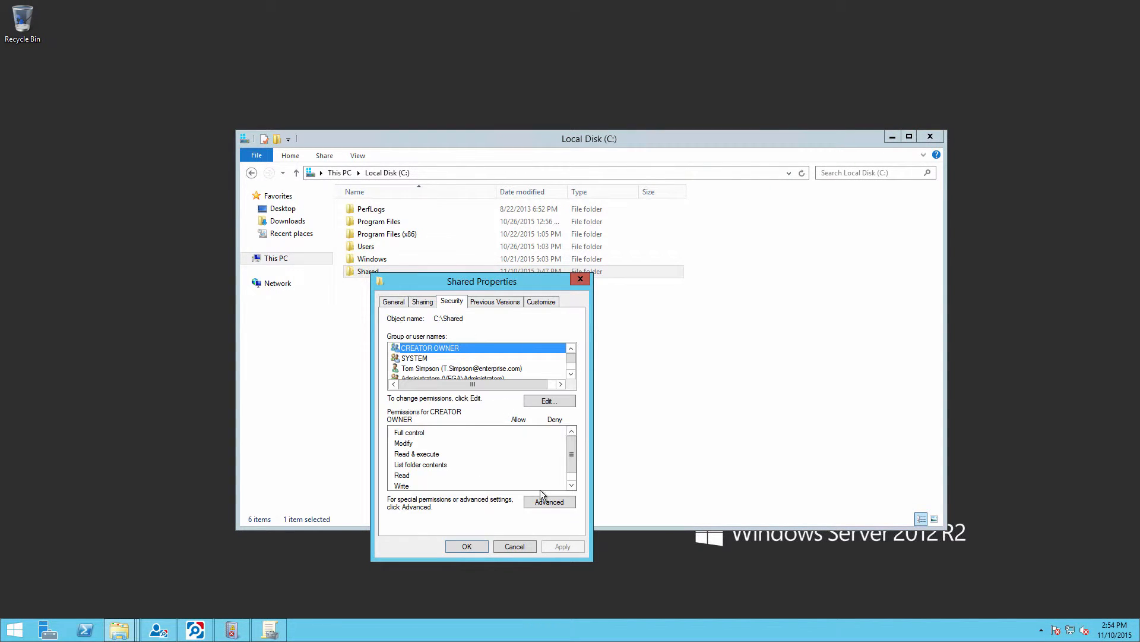
pyautogui.click(549, 502)
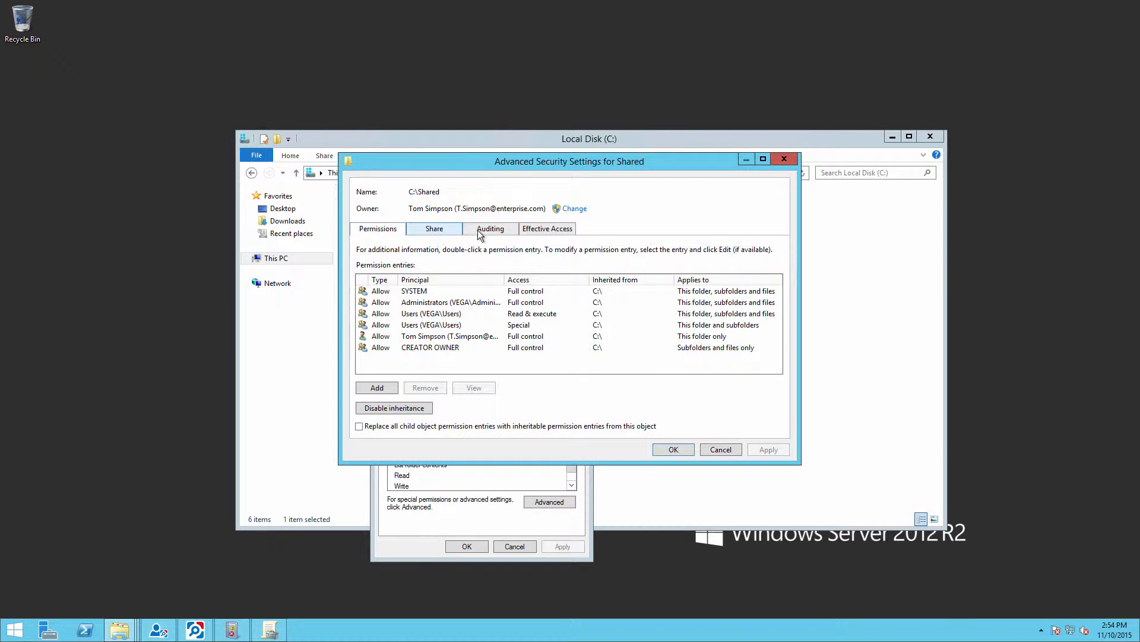
pyautogui.click(490, 228)
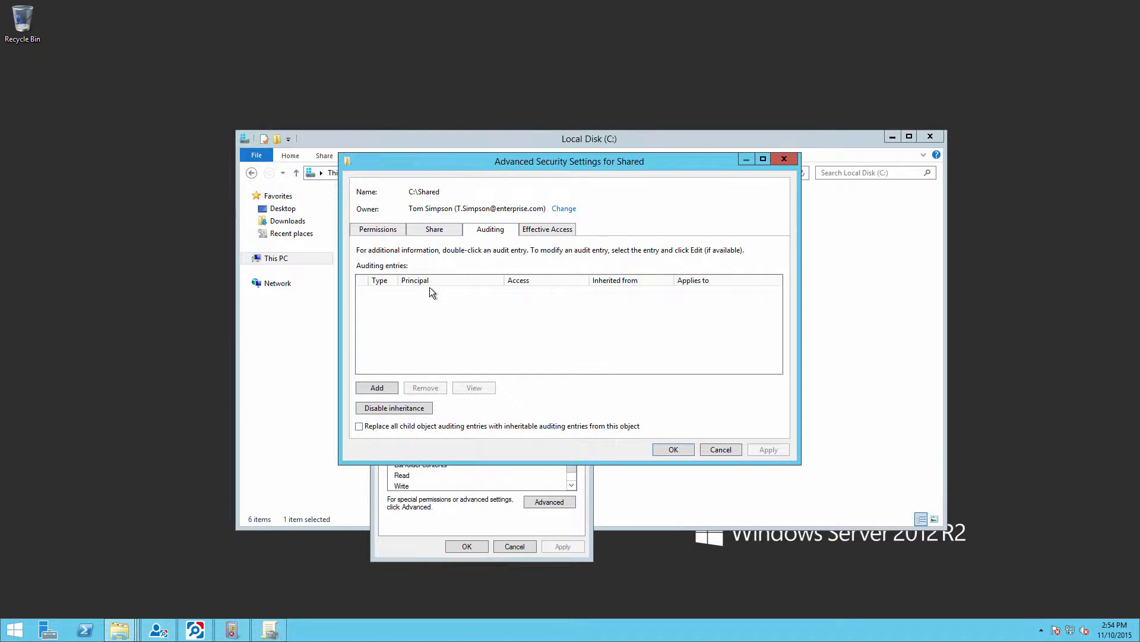
# Add a new auditing entry with Everyone resolved as the principal.
pyautogui.click(377, 386)
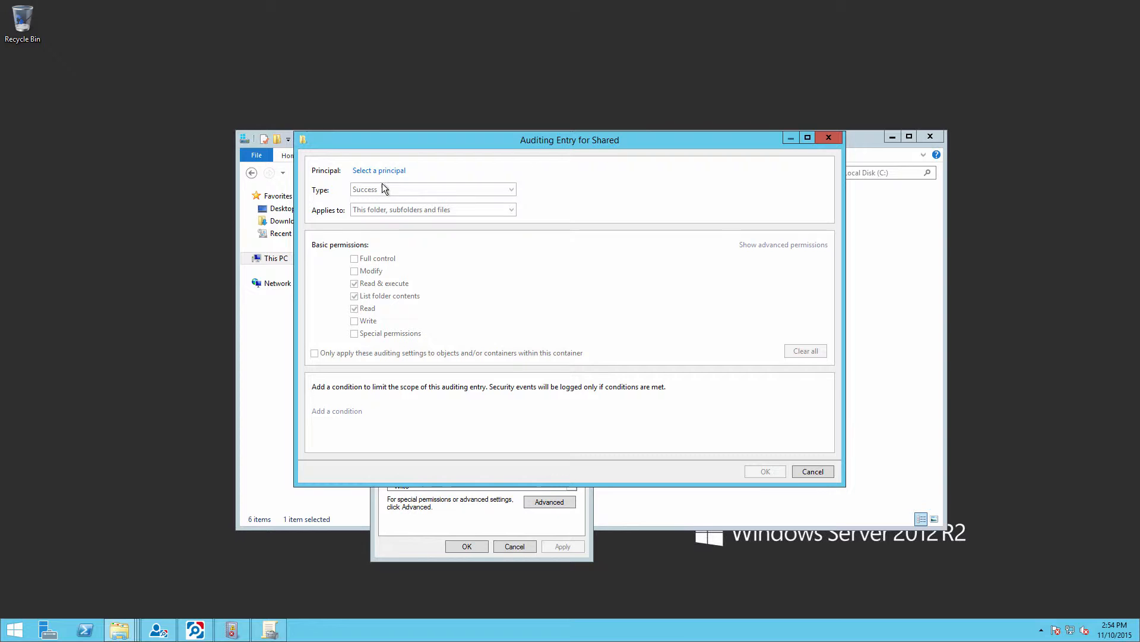
pyautogui.click(379, 169)
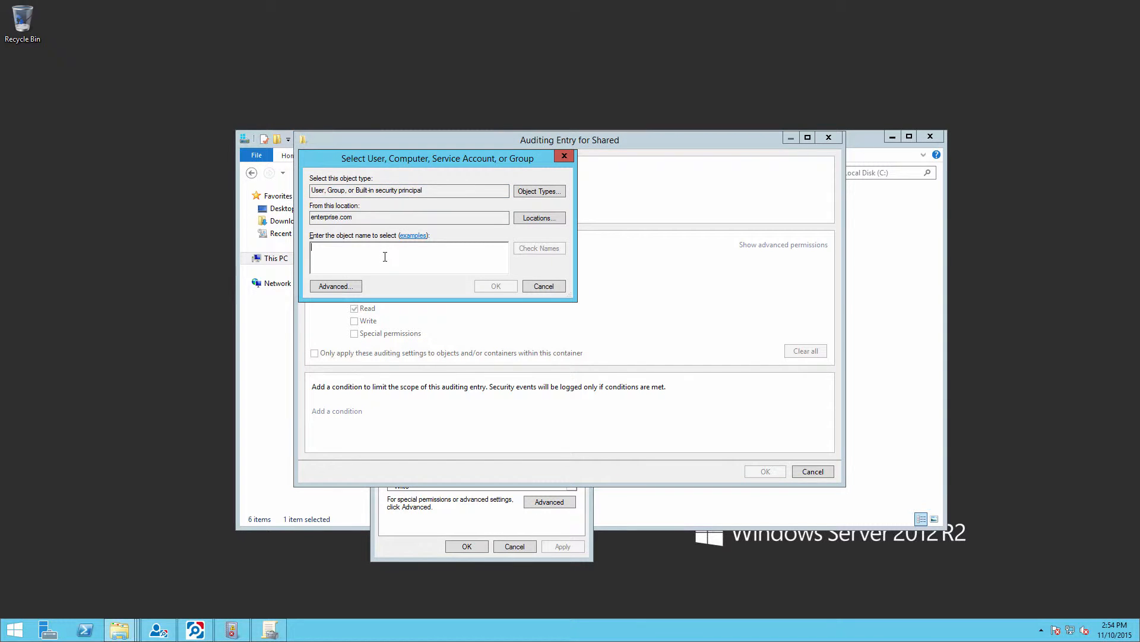
pyautogui.write('ever')
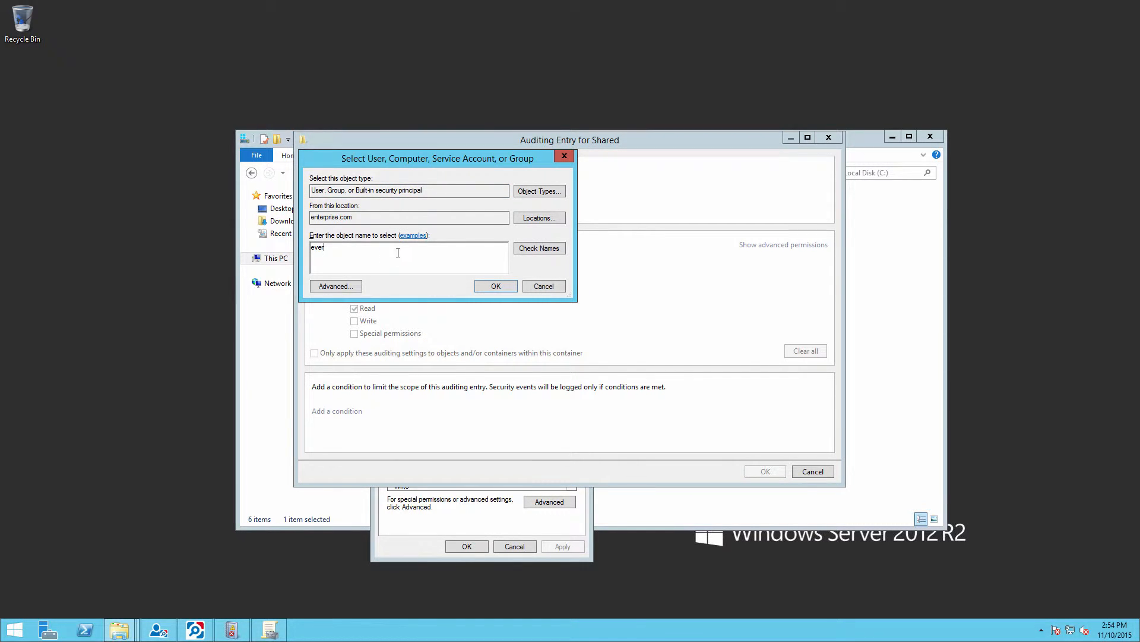
pyautogui.click(539, 248)
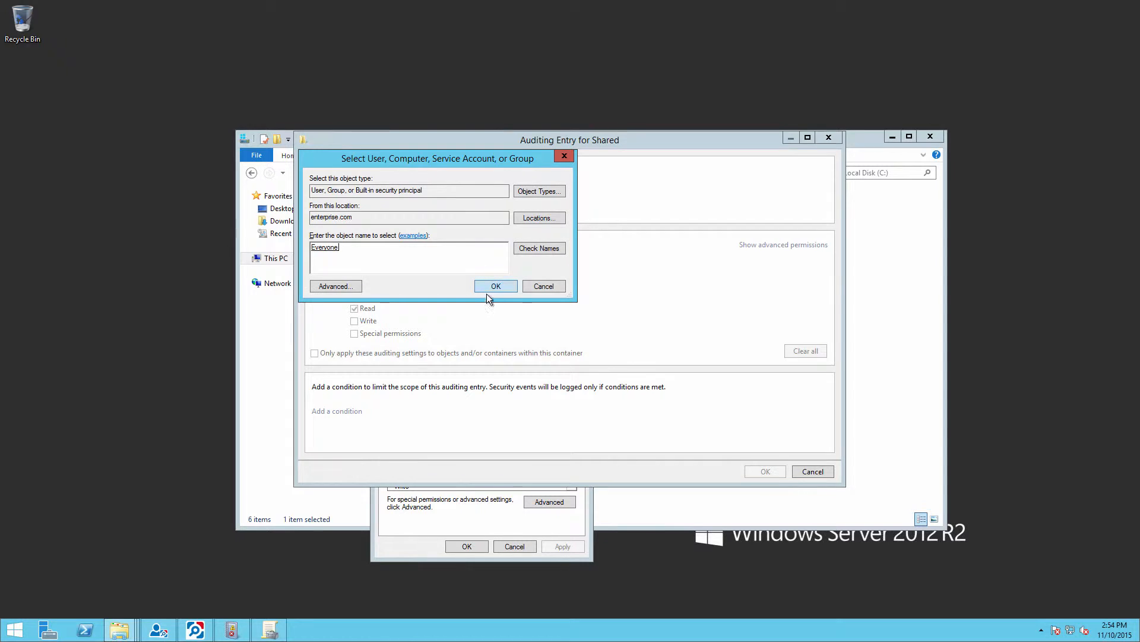
pyautogui.click(496, 286)
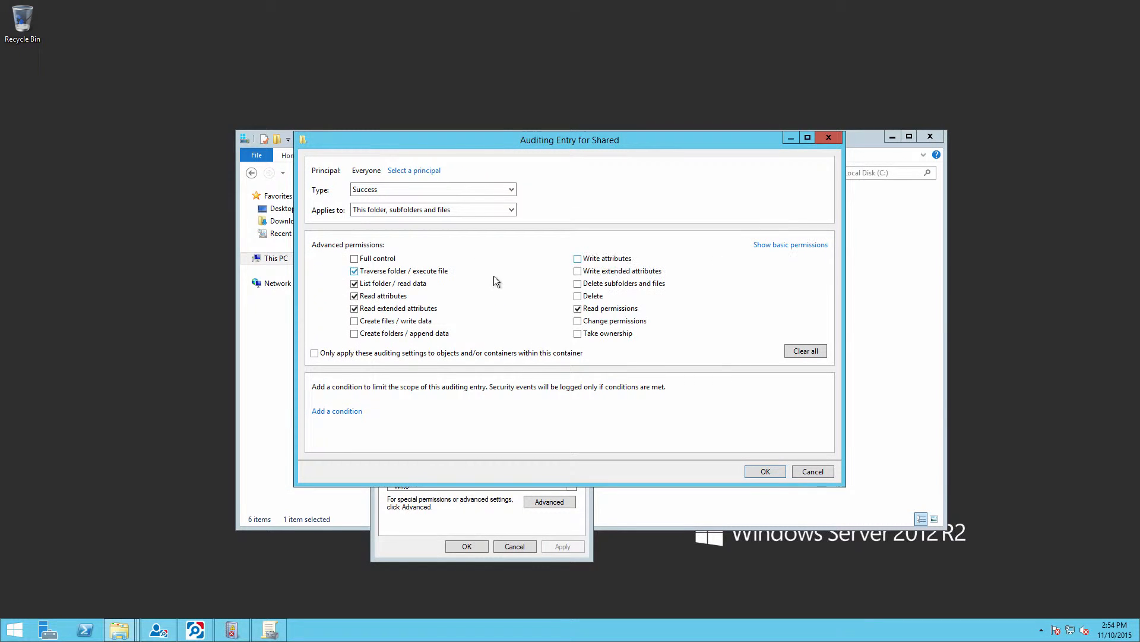
# Audit only List folder / read data (Success) for Everyone and save the entry.
pyautogui.click(806, 351)
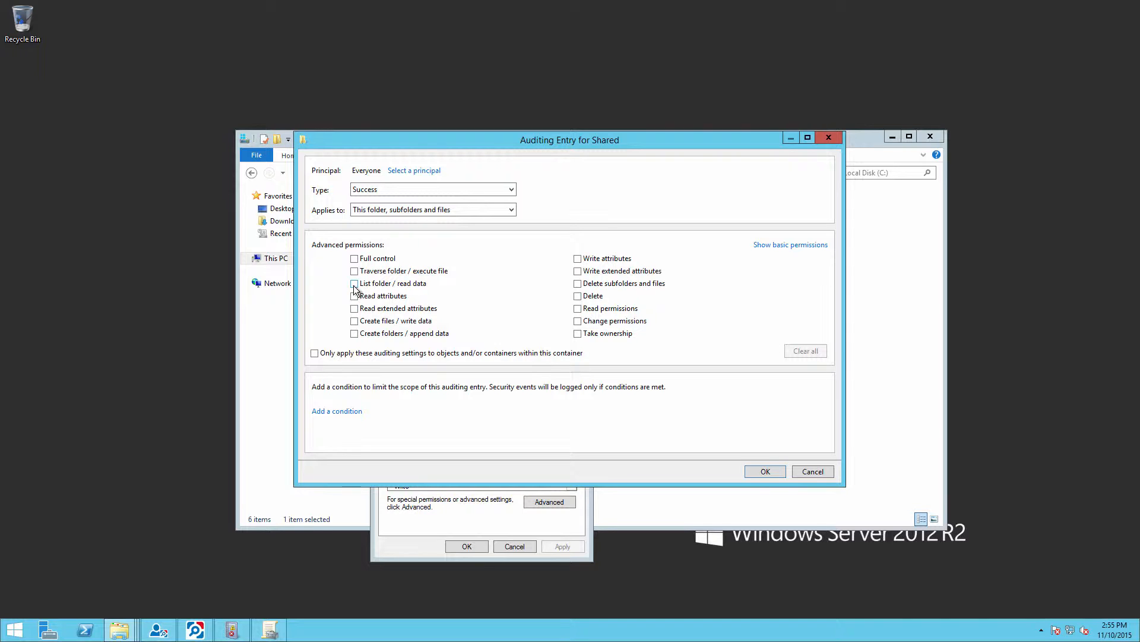
pyautogui.click(764, 471)
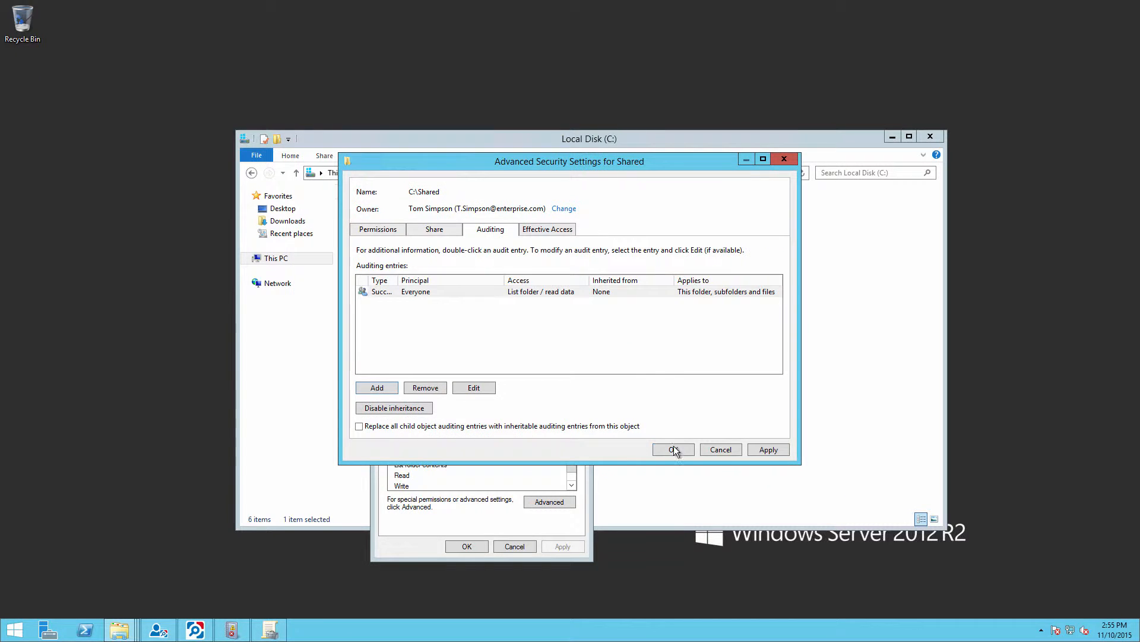
pyautogui.click(668, 449)
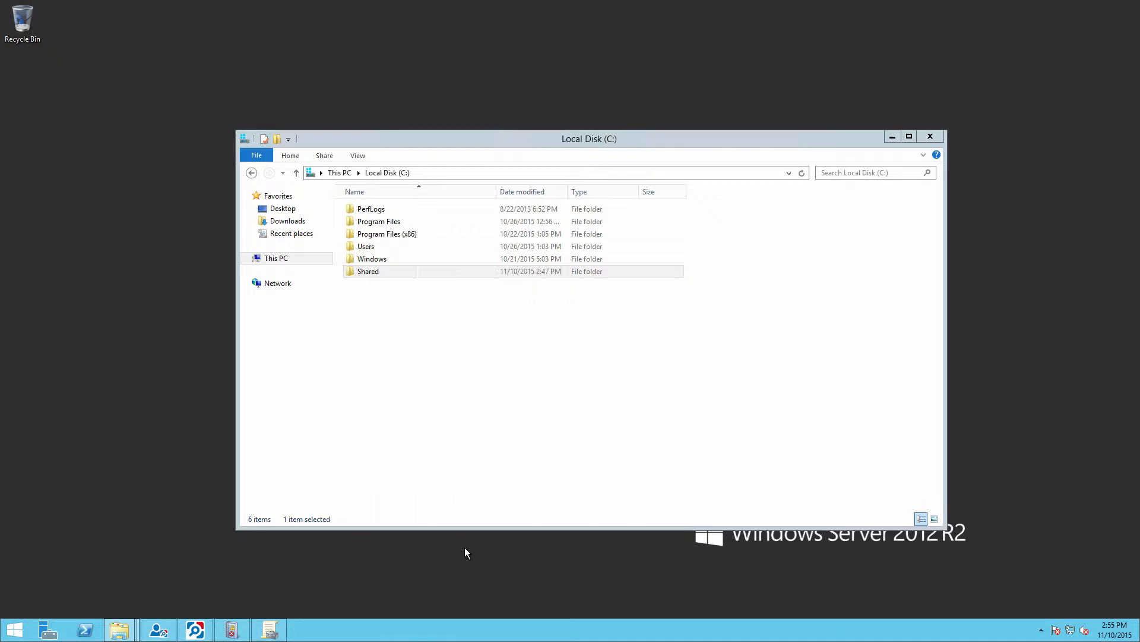
# Create a GPO named Fileserversecurity linked to enterprise.com and confirm it.
pyautogui.click(269, 629)
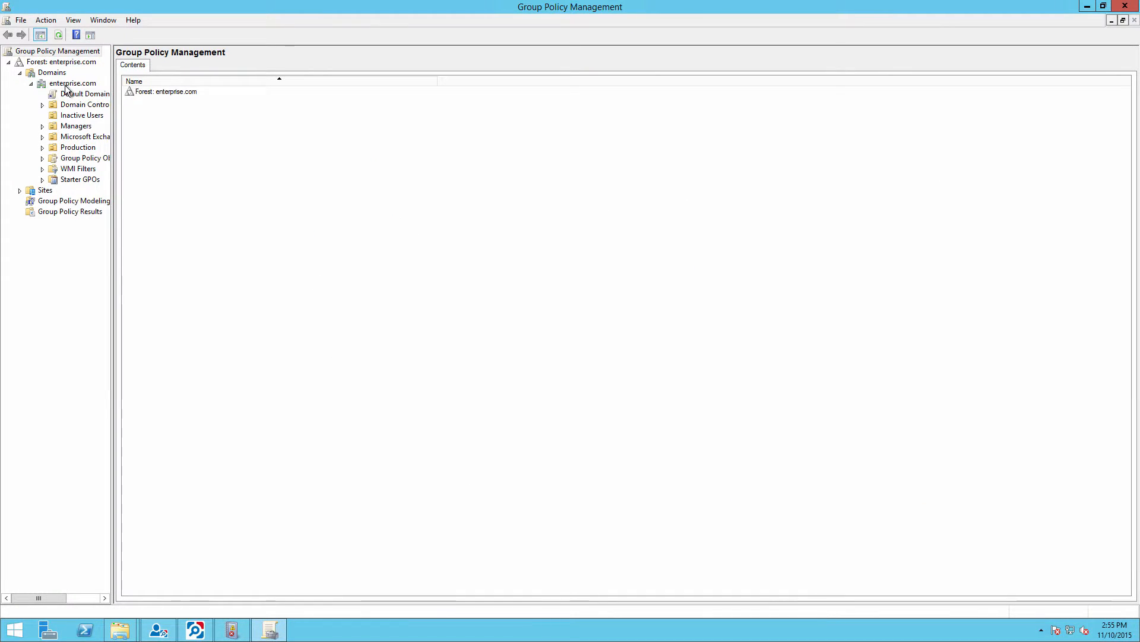
pyautogui.rightClick(71, 83)
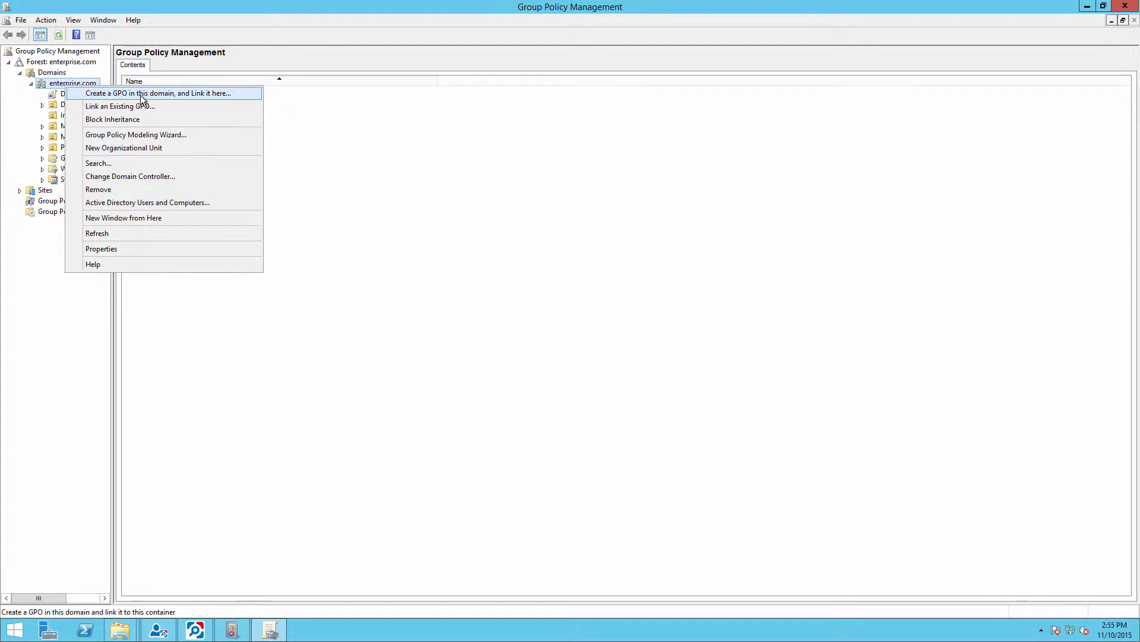
pyautogui.click(158, 93)
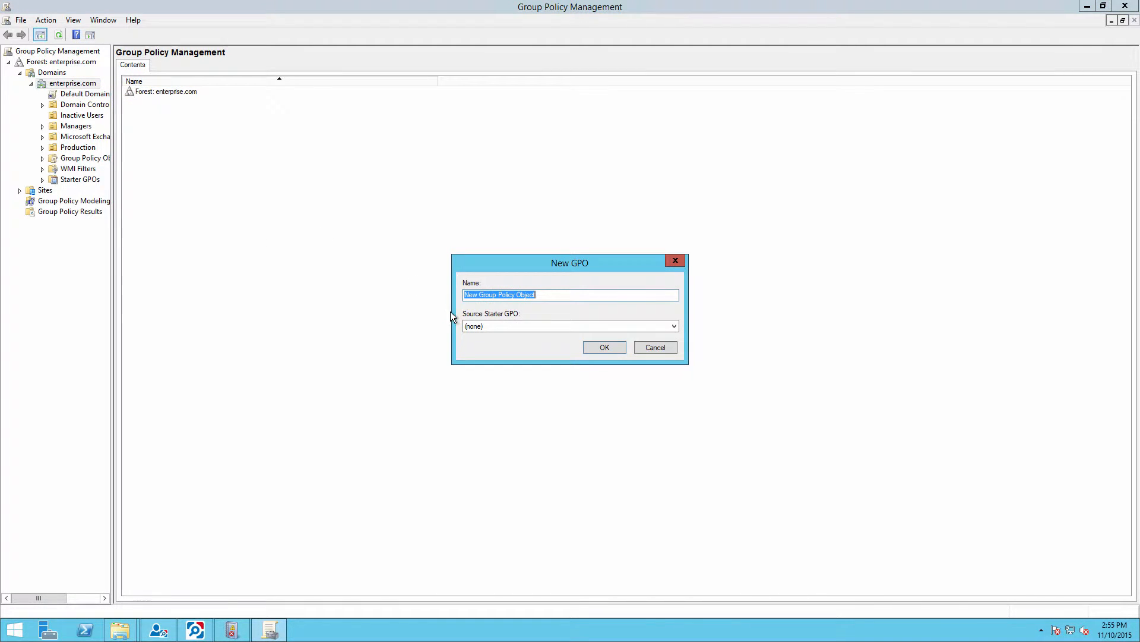
pyautogui.write('Fileserversecu')
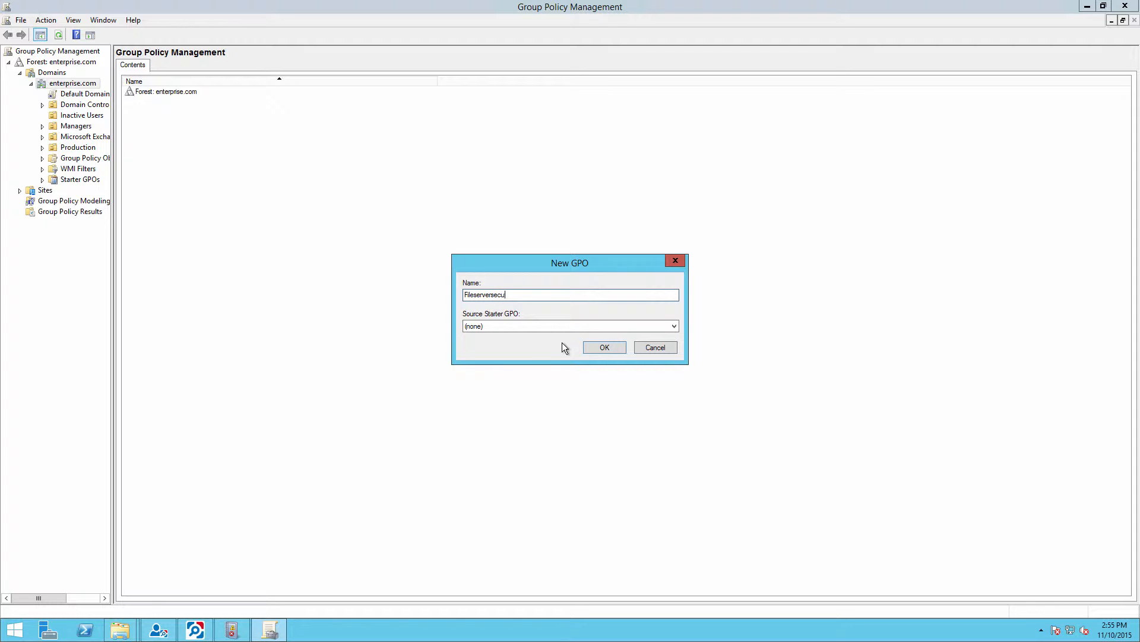
pyautogui.click(604, 347)
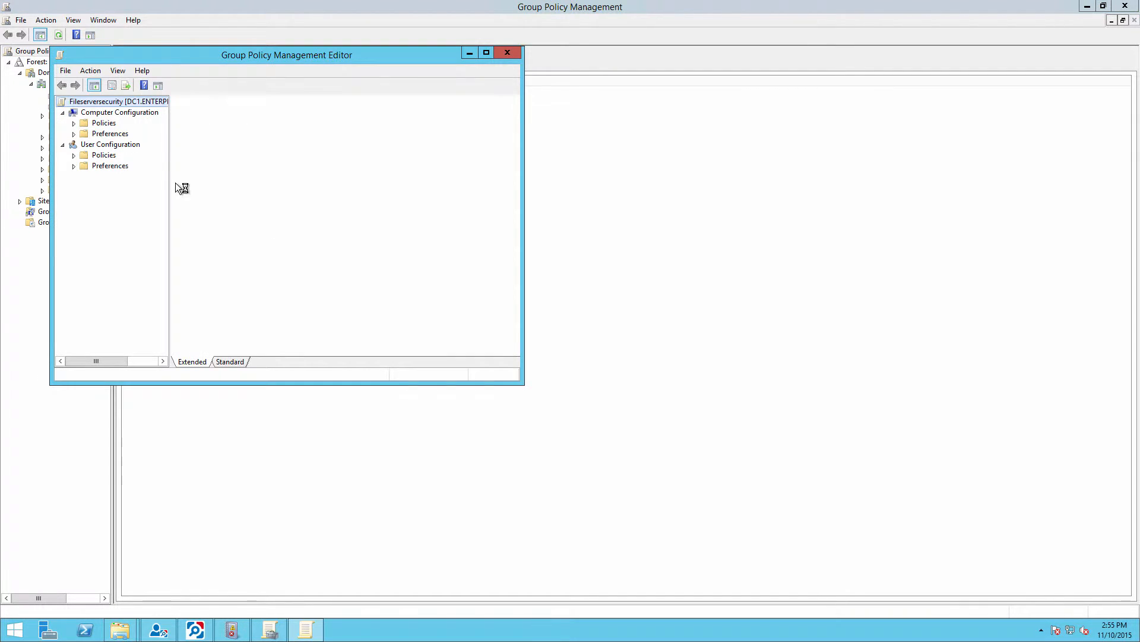
# Expand Computer Configuration > Windows Settings > Security Settings > Local Policies > Audit Policy.
pyautogui.click(103, 122)
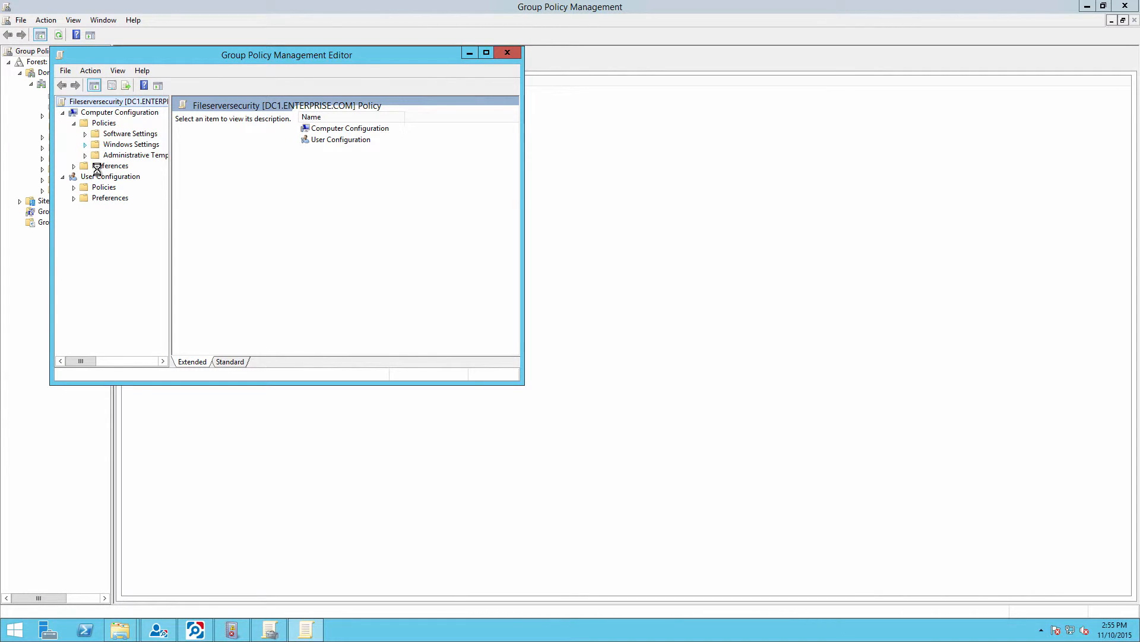
pyautogui.click(84, 144)
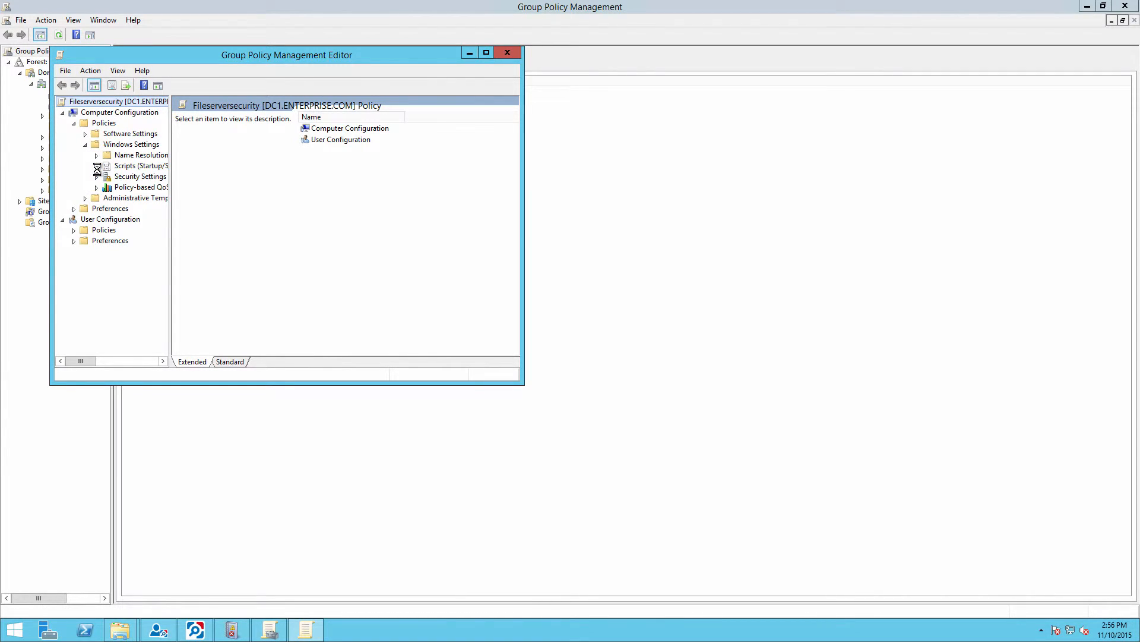
pyautogui.click(96, 176)
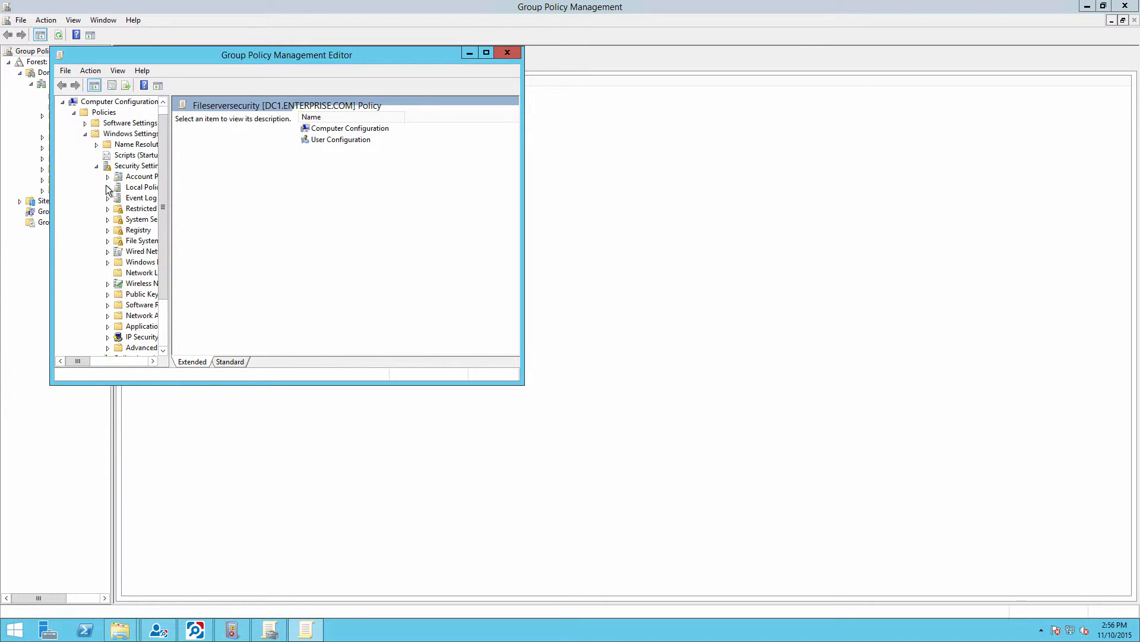
pyautogui.click(107, 187)
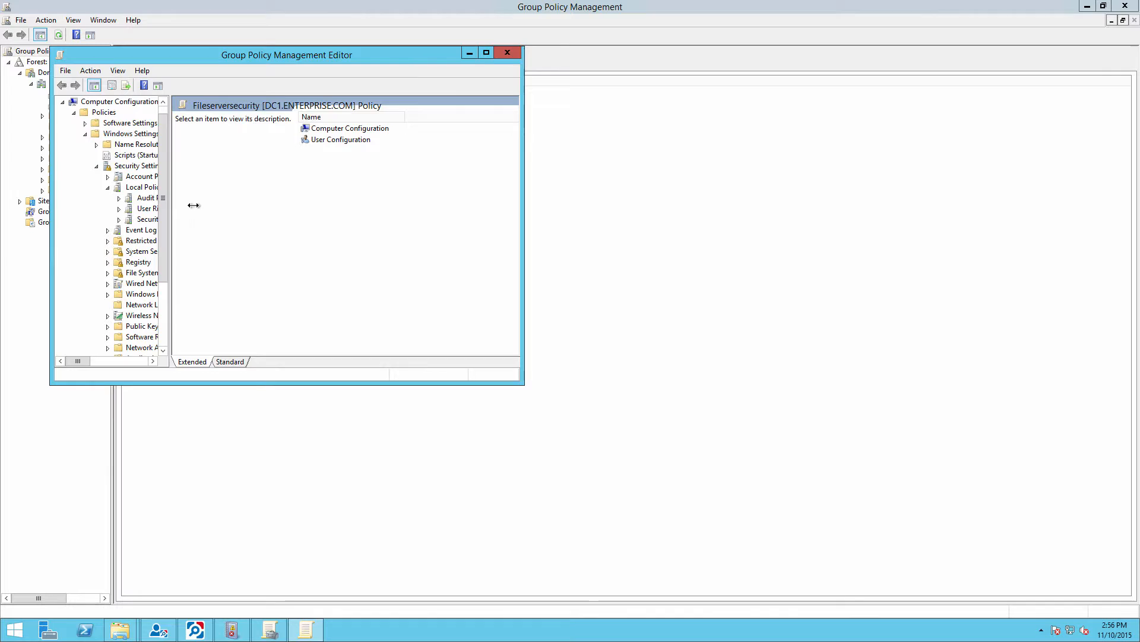
pyautogui.click(149, 198)
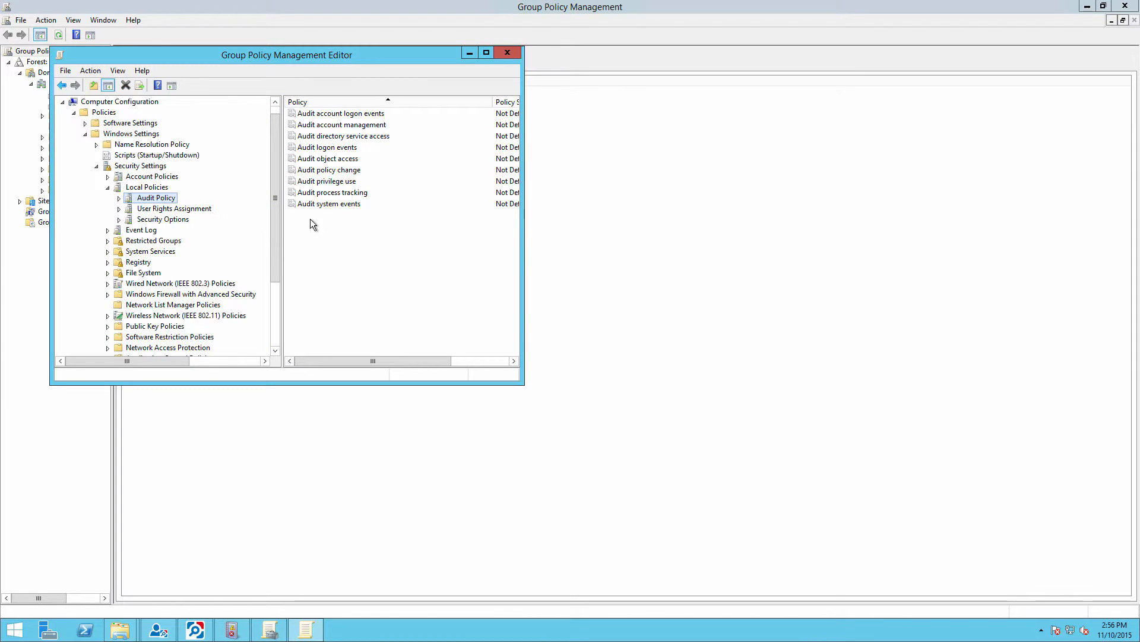
# Define Audit object access for both Success and Failure.
pyautogui.doubleClick(327, 158)
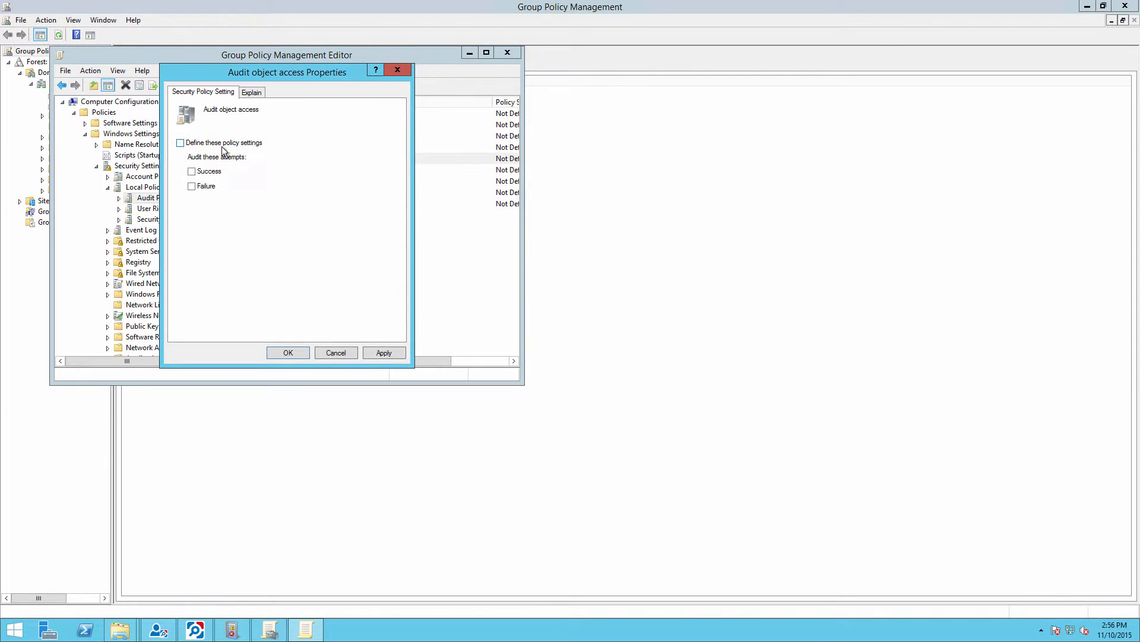
pyautogui.click(179, 143)
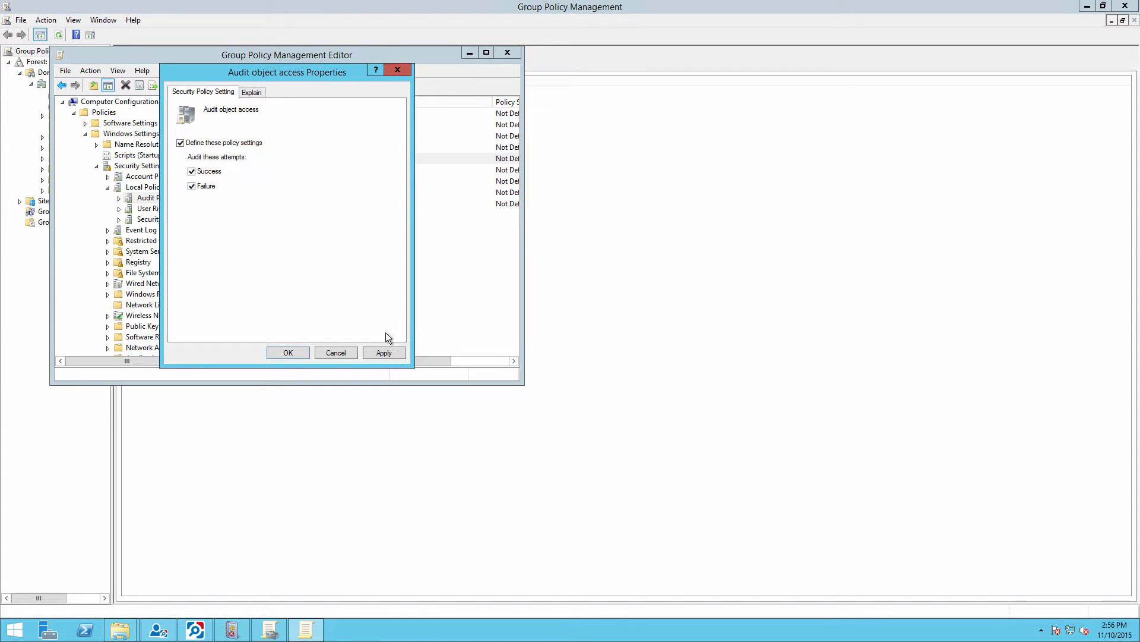
pyautogui.click(287, 352)
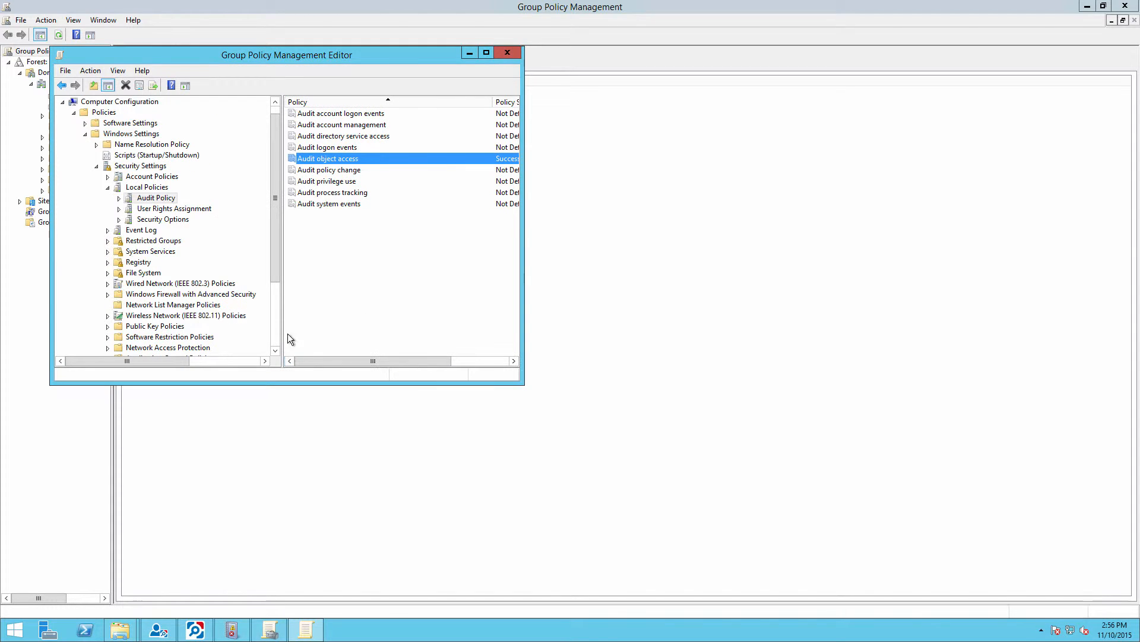
# Set Audit File System and Audit Handle Manipulation to Success and Failure.
pyautogui.scroll(-3)
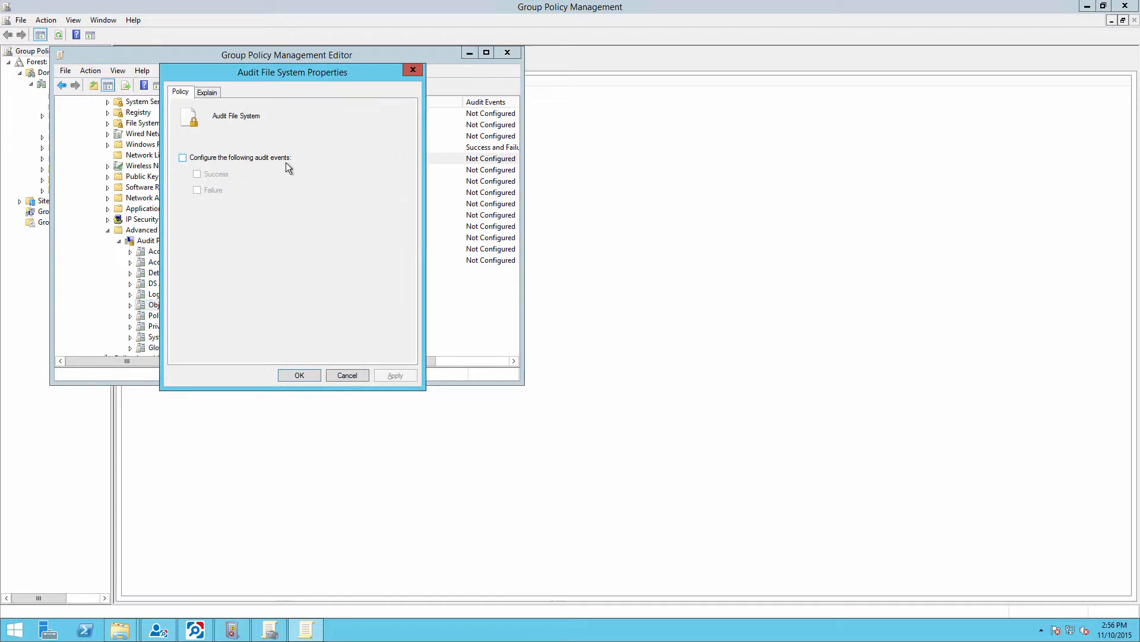
pyautogui.click(182, 157)
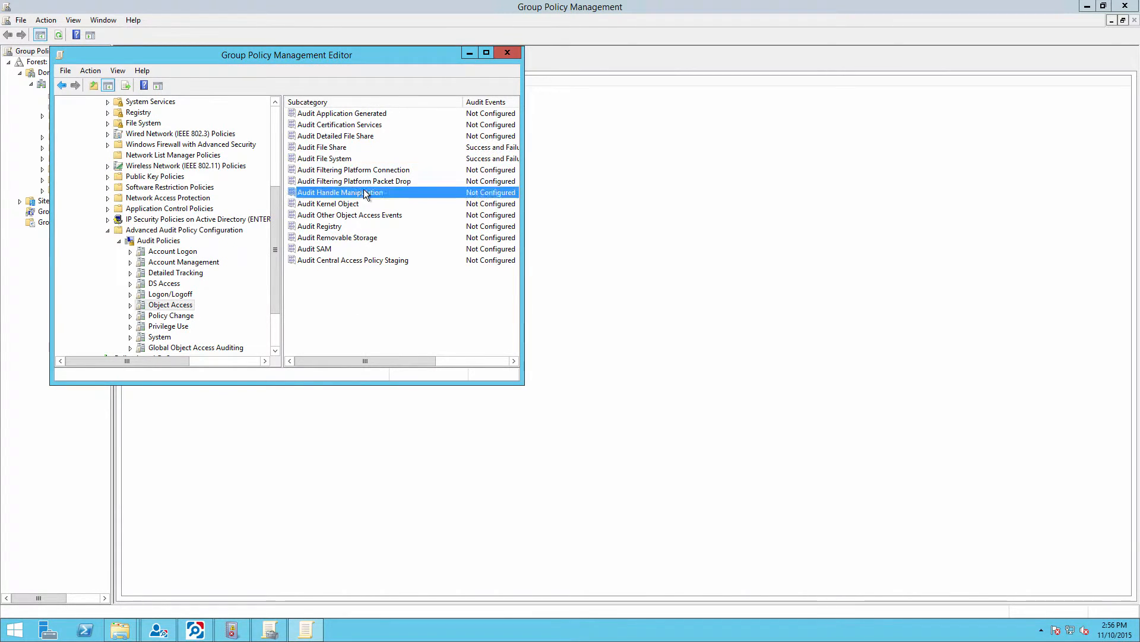
pyautogui.doubleClick(340, 191)
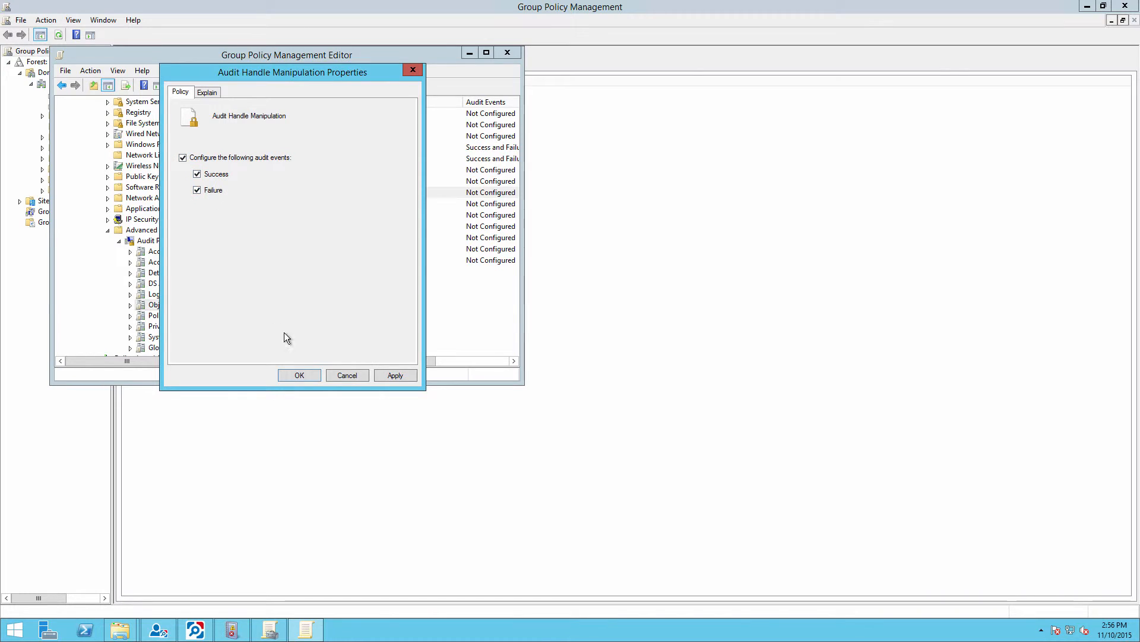
pyautogui.click(299, 375)
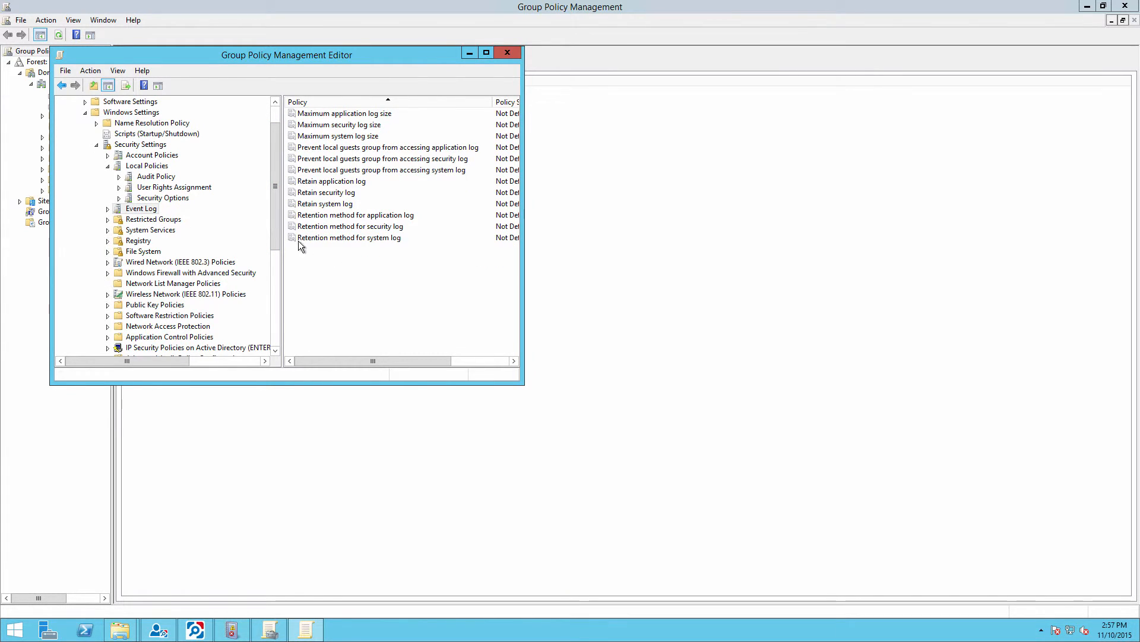
# Define the security log retention method and a maximum security log size of 4000000 KB.
pyautogui.doubleClick(350, 227)
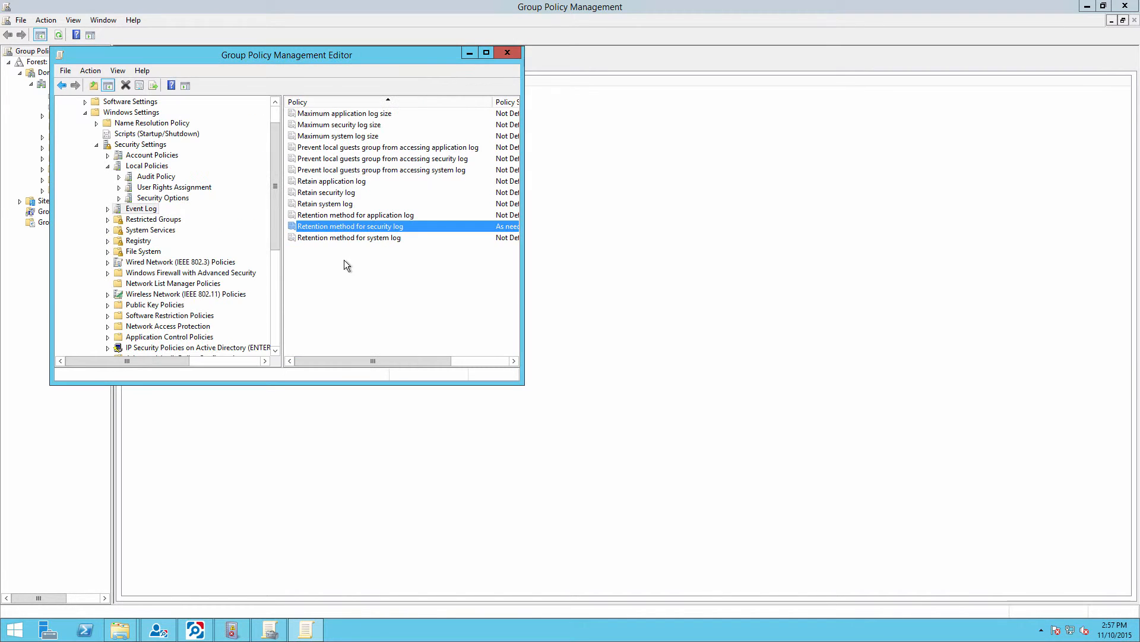
pyautogui.moveTo(338, 141)
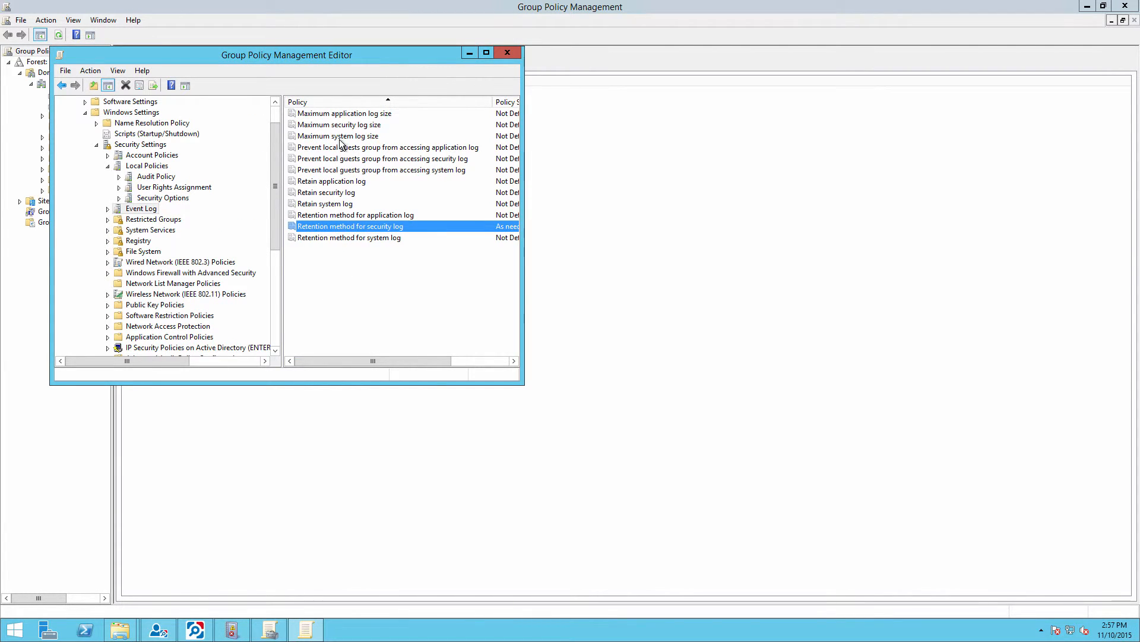
pyautogui.doubleClick(338, 124)
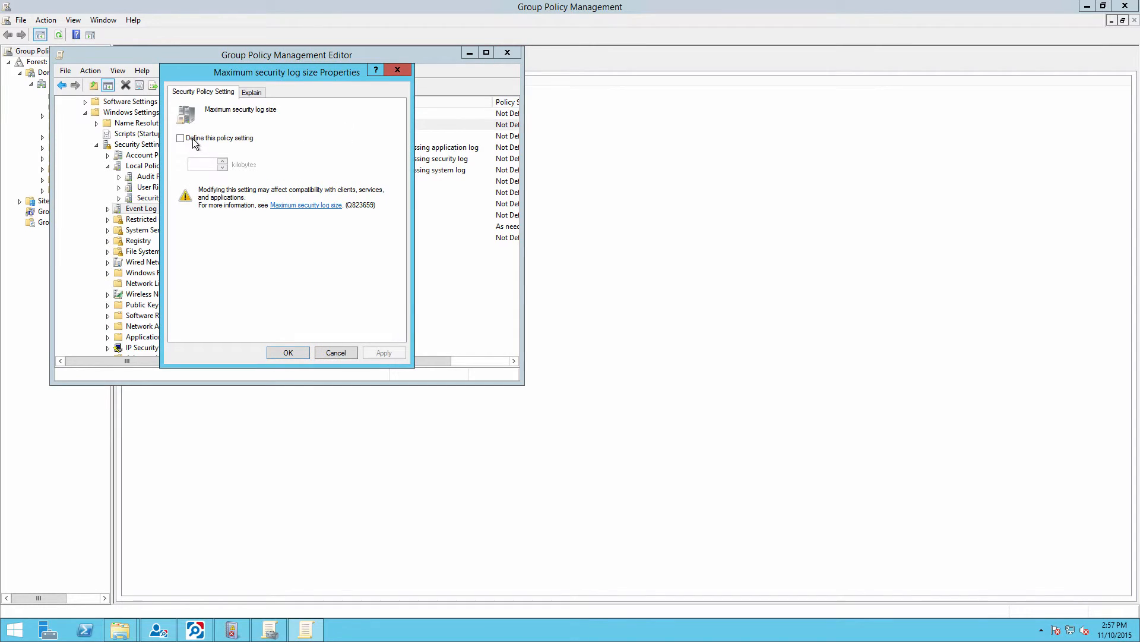
pyautogui.click(180, 138)
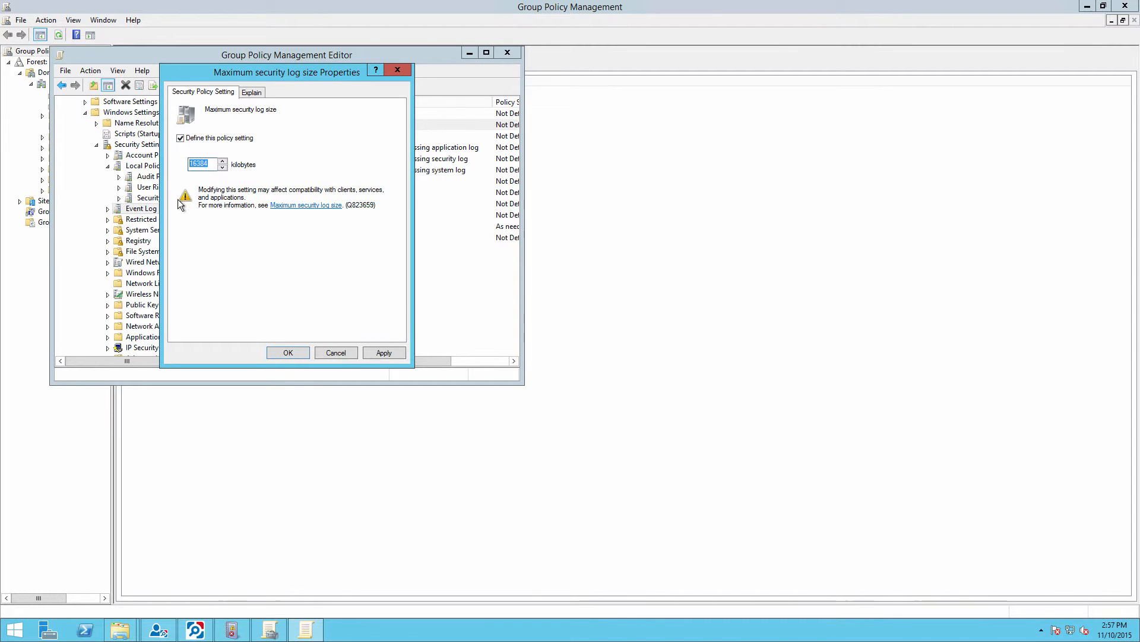
pyautogui.write('4000000')
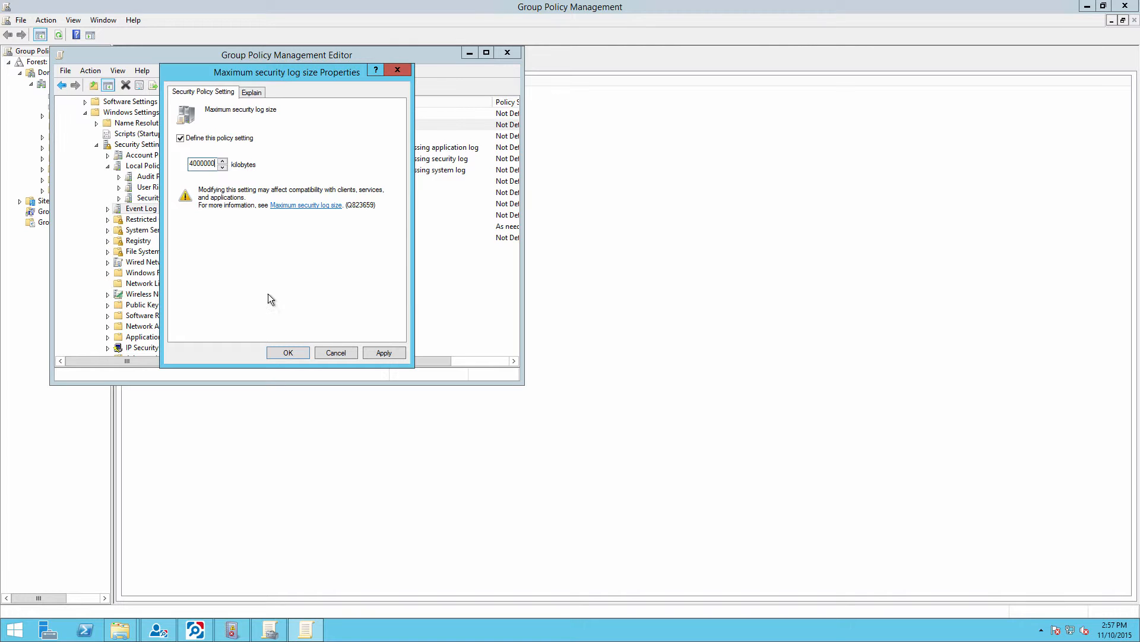
pyautogui.click(383, 352)
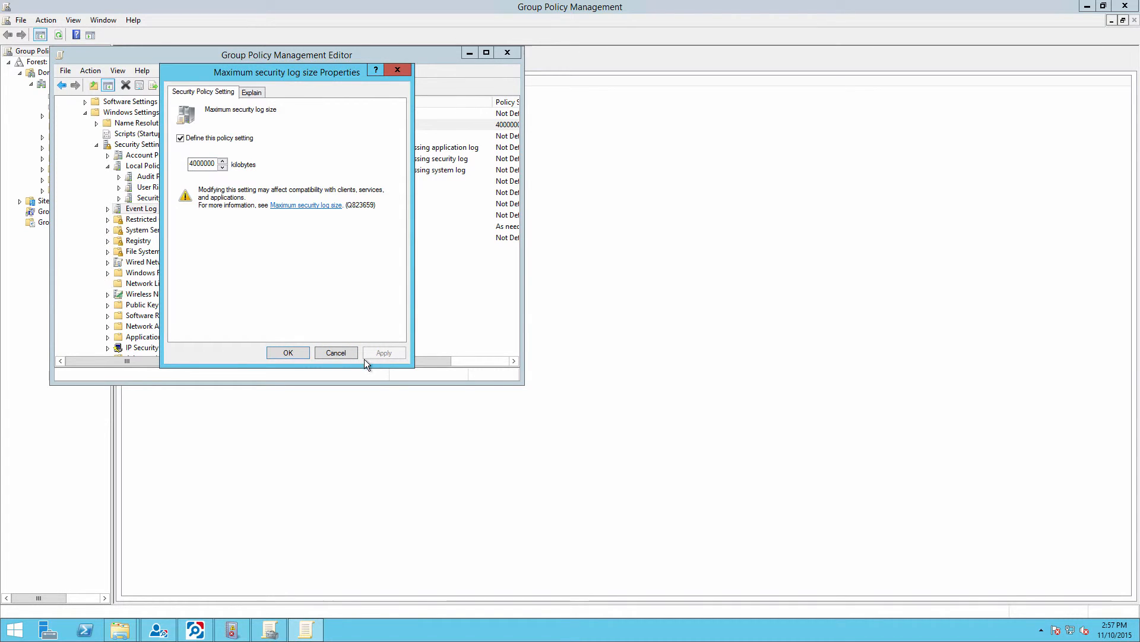
pyautogui.click(287, 353)
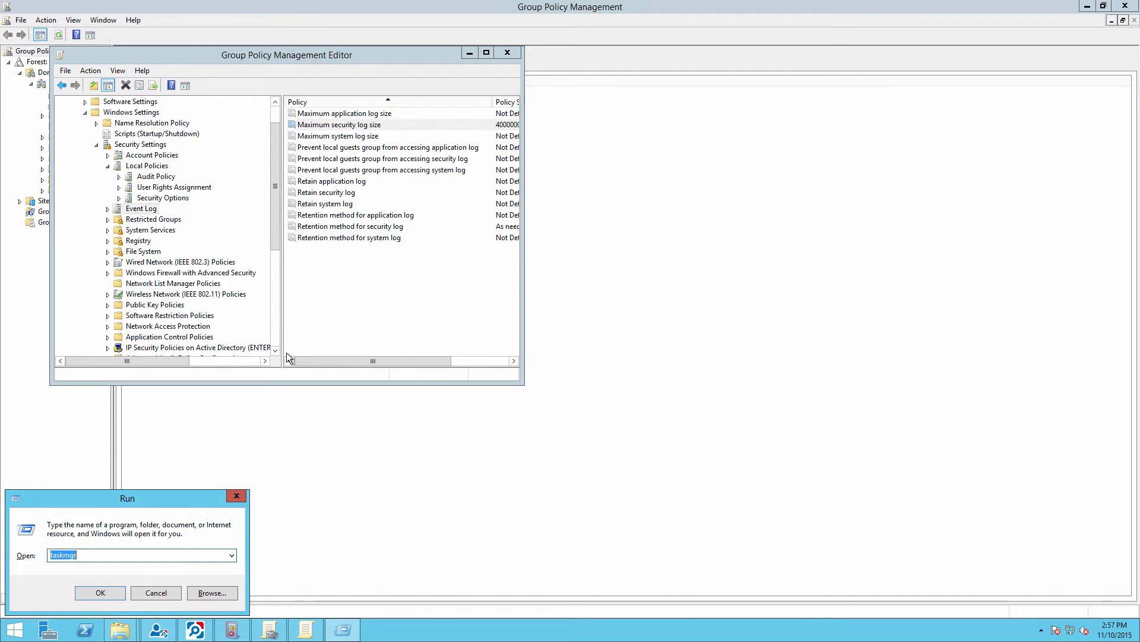
# Run gpupdate /force to refresh Group Policy immediately.
pyautogui.write('gpupdate /force')
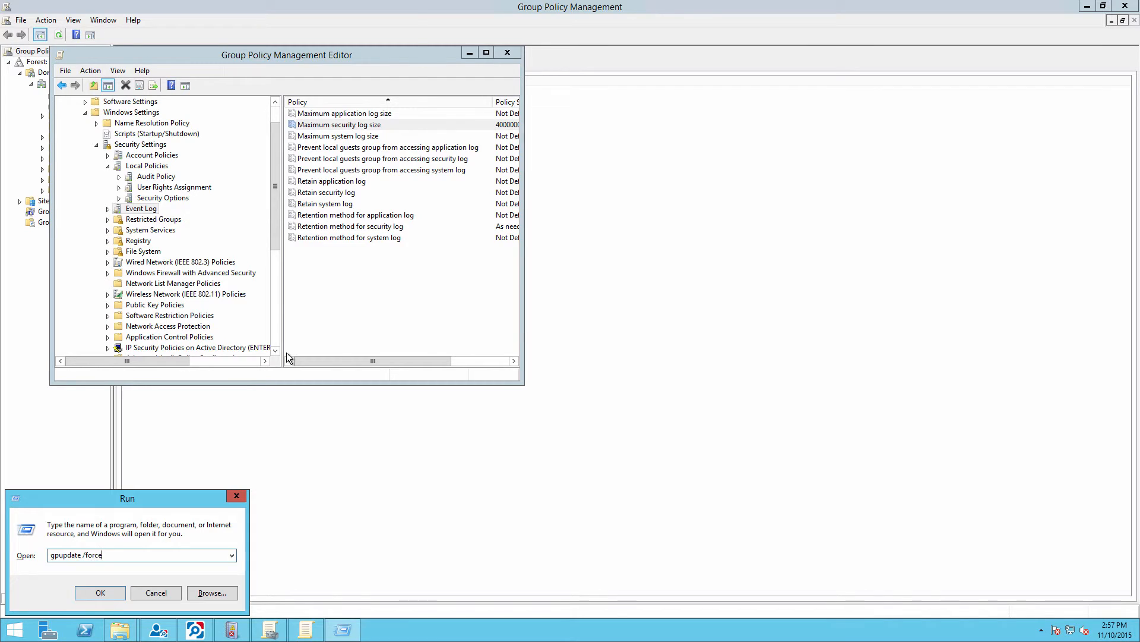
pyautogui.click(100, 592)
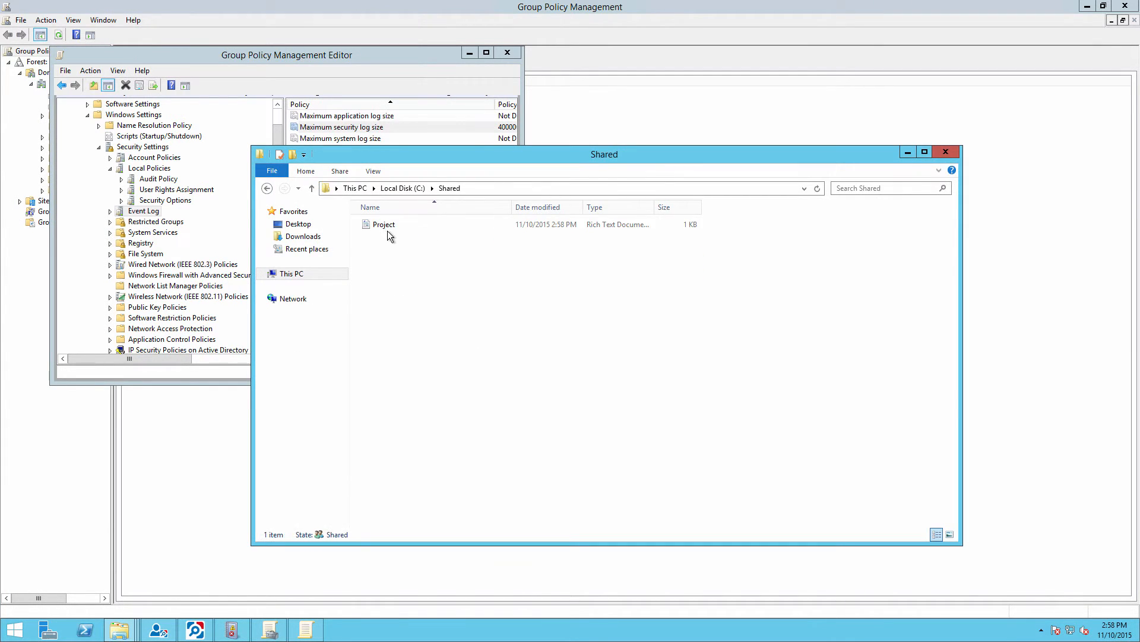
# Open Project from the Shared folder in WordPad so a read is recorded.
pyautogui.doubleClick(383, 224)
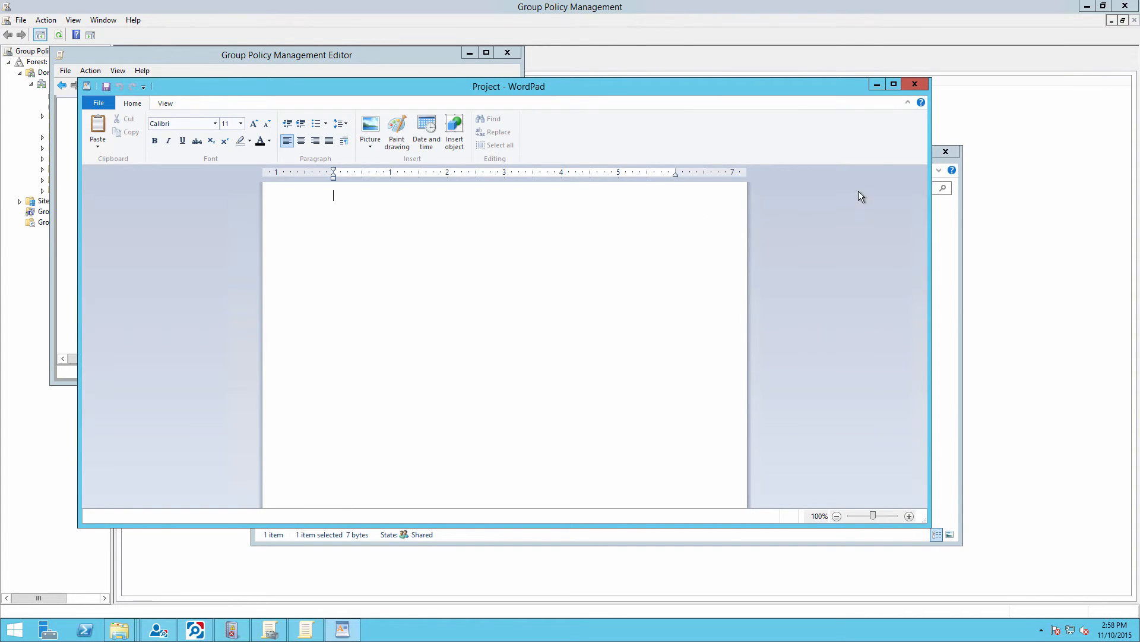
pyautogui.click(914, 83)
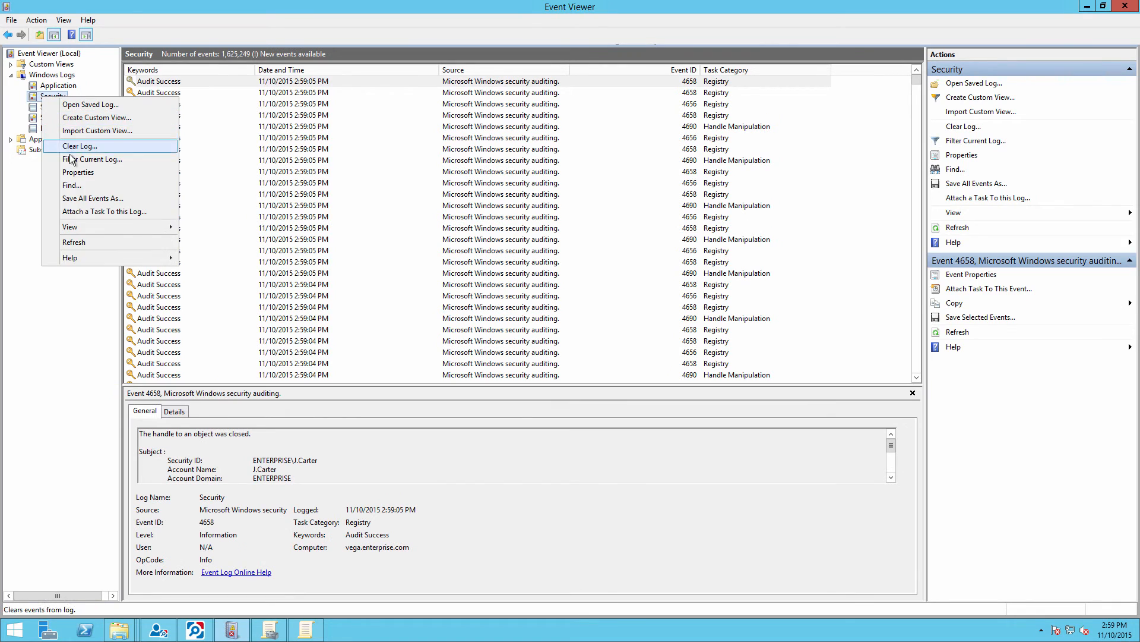
# Filter the Security log to event ID 4663 and select the Project.rtf read event.
pyautogui.click(94, 159)
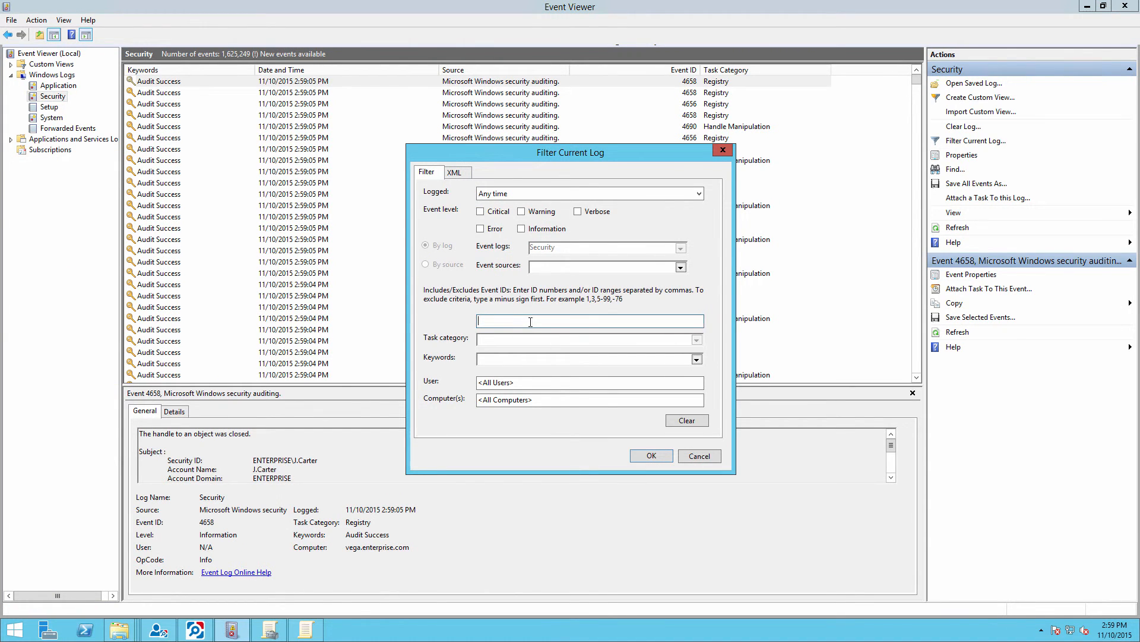
pyautogui.write('4663')
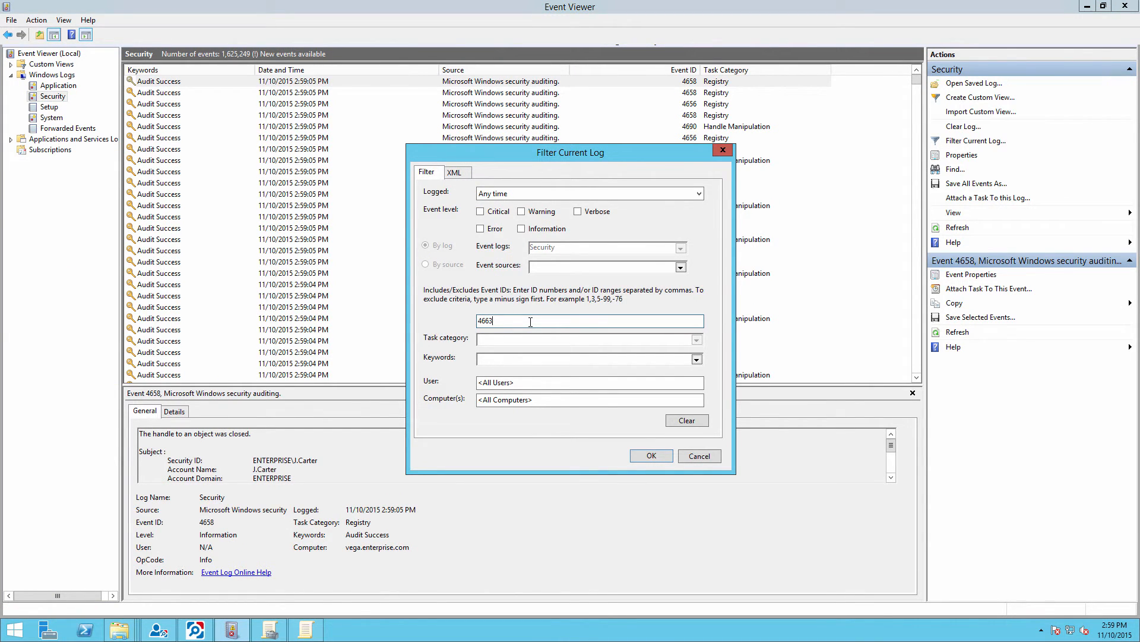
pyautogui.click(649, 456)
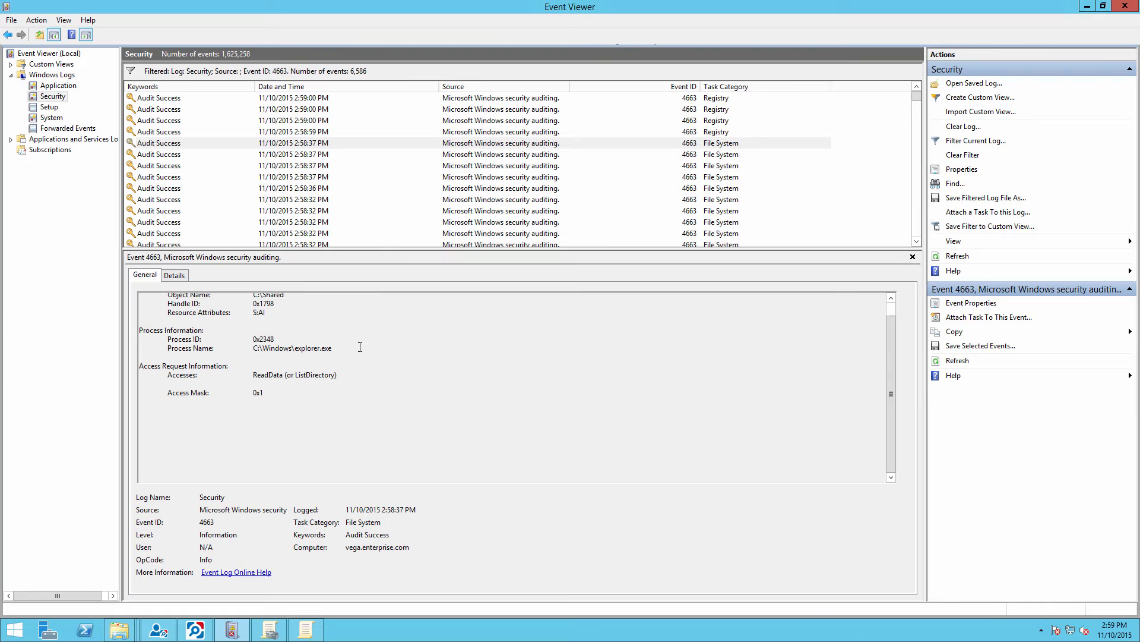
pyautogui.click(291, 210)
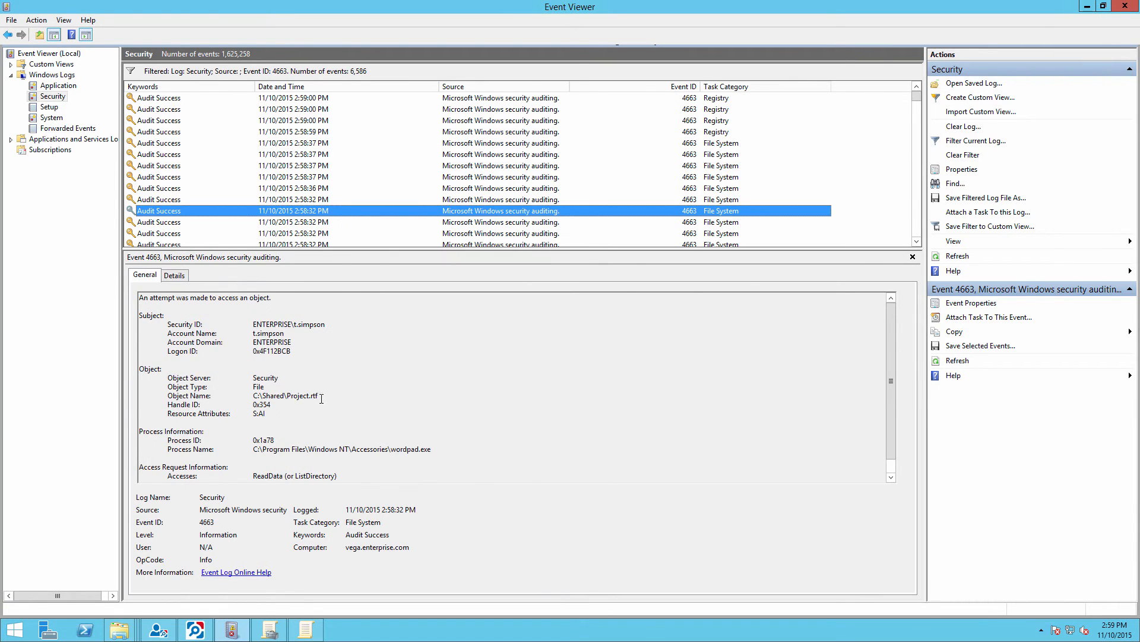